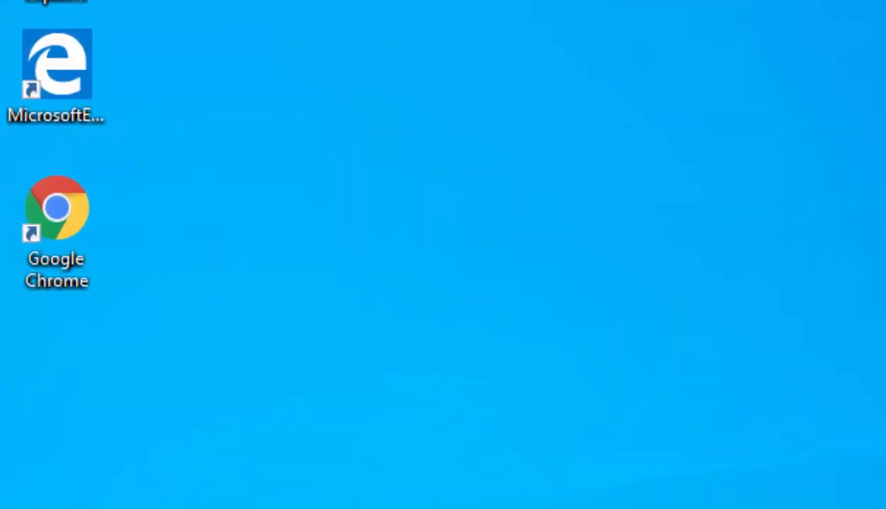
Launch Google Chrome from its desktop shortcut.
double_click(56, 207)
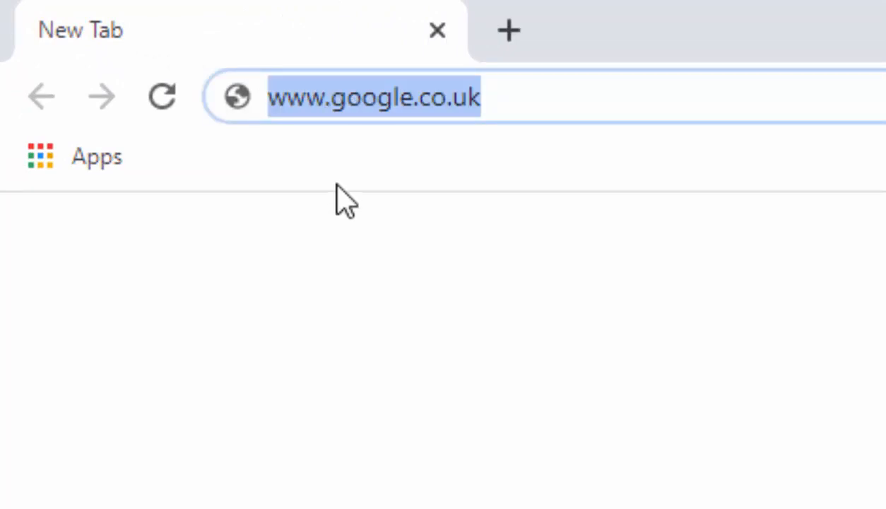
Replace the address with tinyurl.com/seeasat and open that suggestion.
key(Delete)
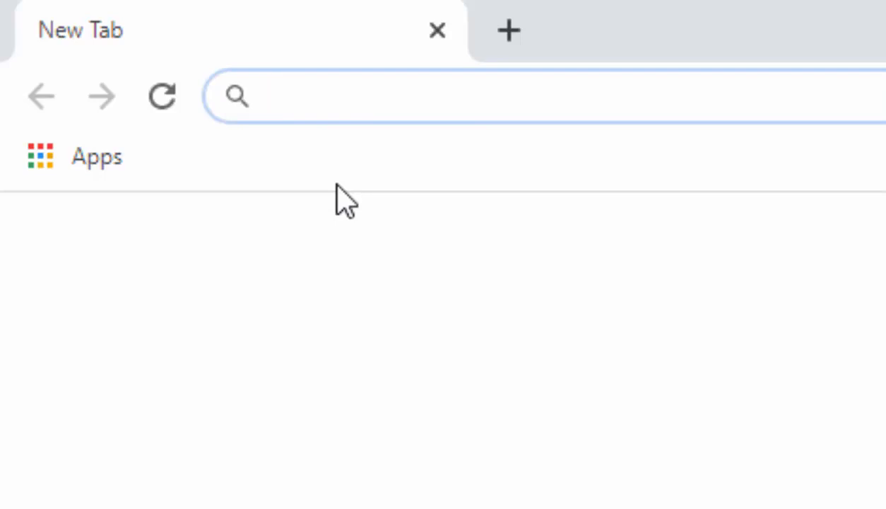
text(tinyurl.com/s)
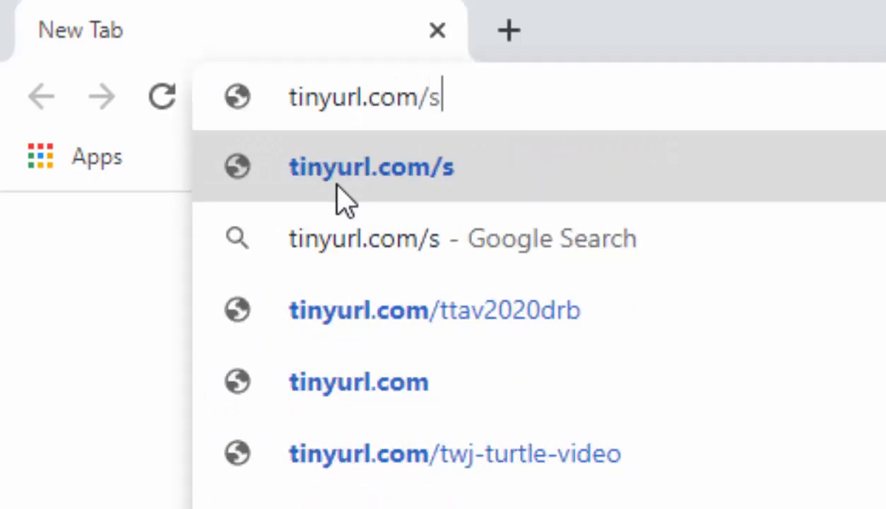
text(eeasat)
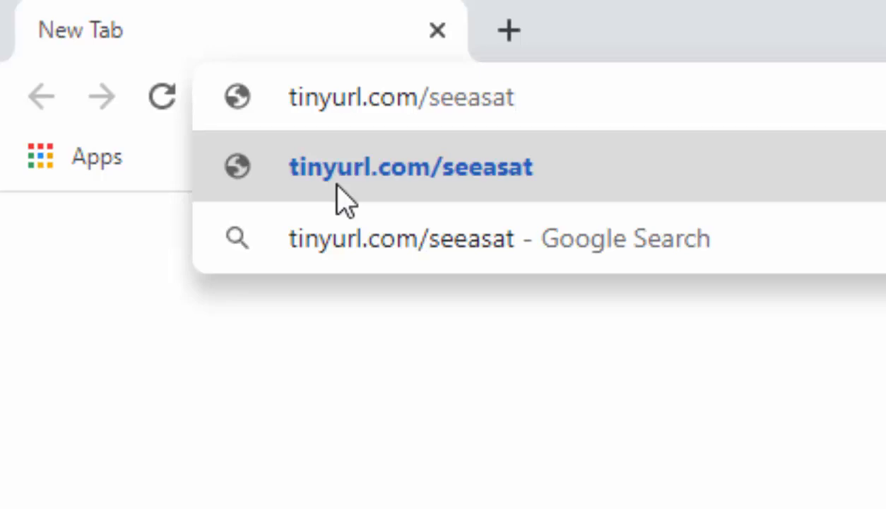
click(401, 97)
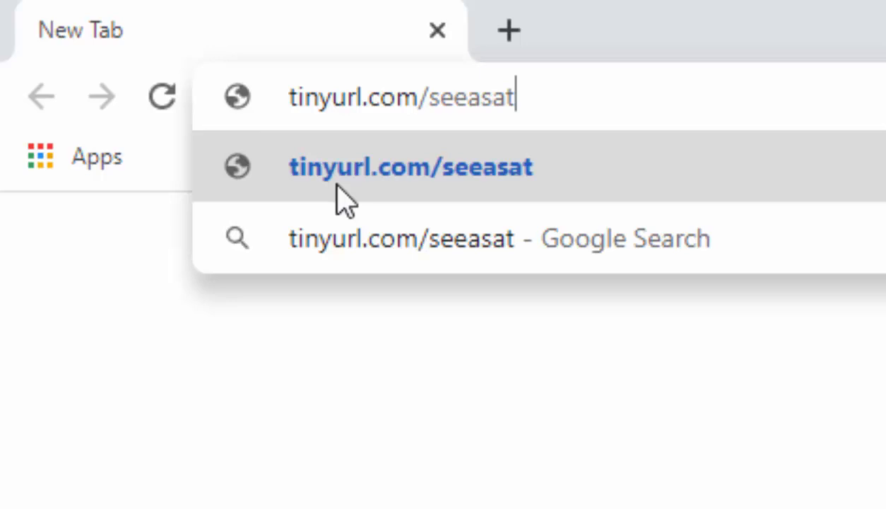
click(409, 166)
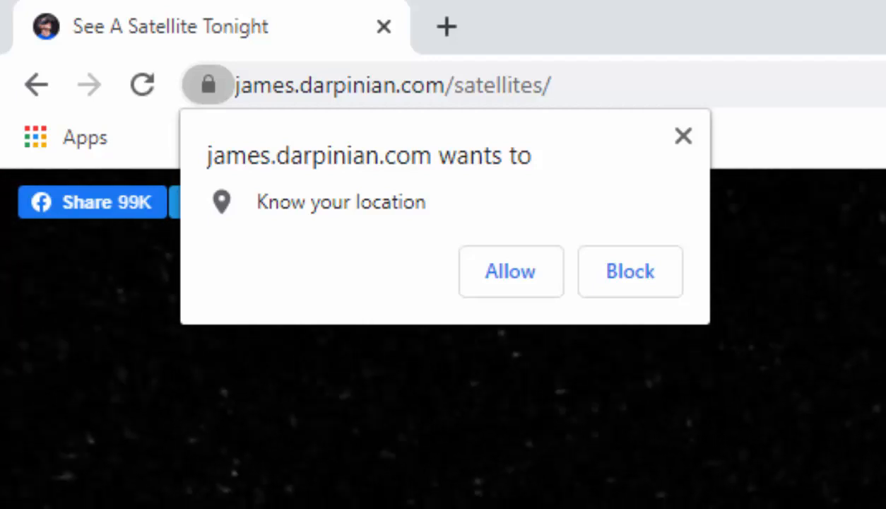
Allow See A Satellite Tonight to access your location.
click(629, 272)
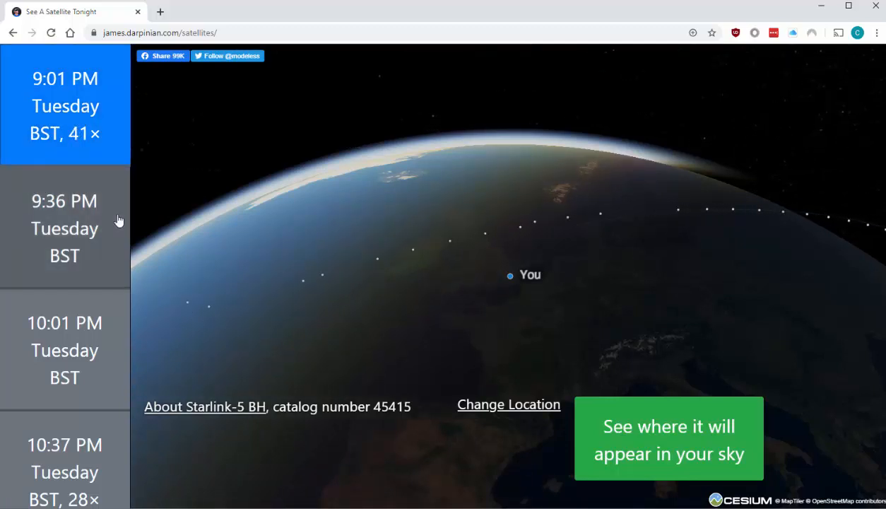
click(65, 228)
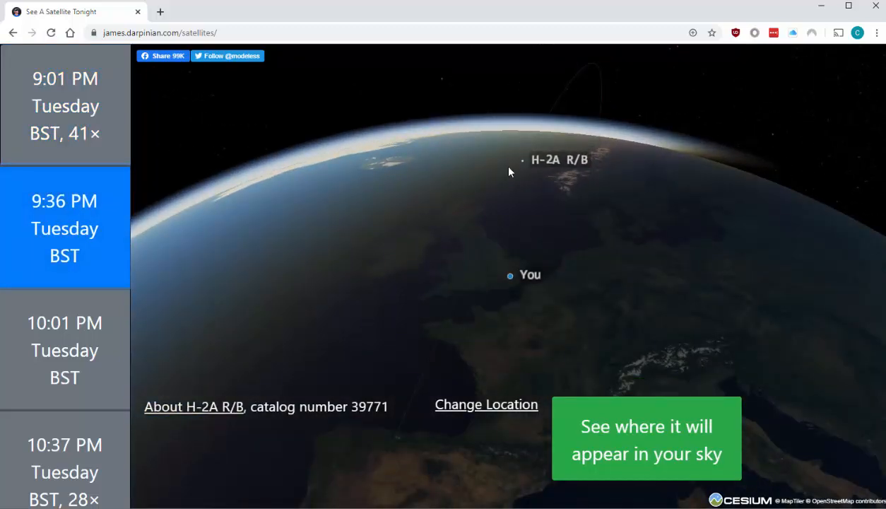
mouse_move(578, 189)
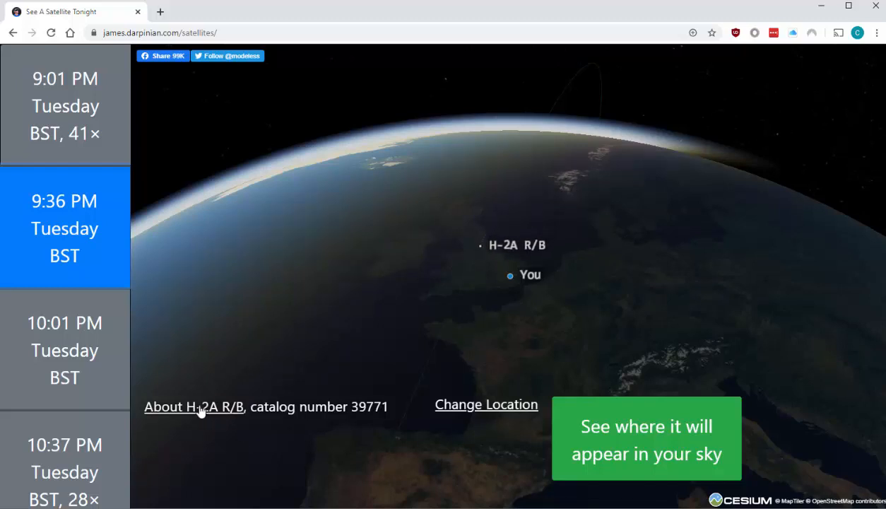
mouse_move(178, 416)
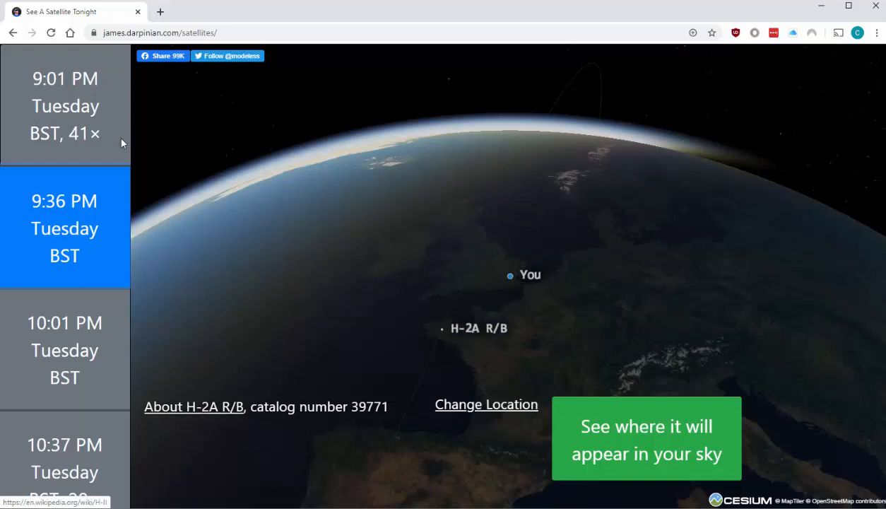
click(64, 105)
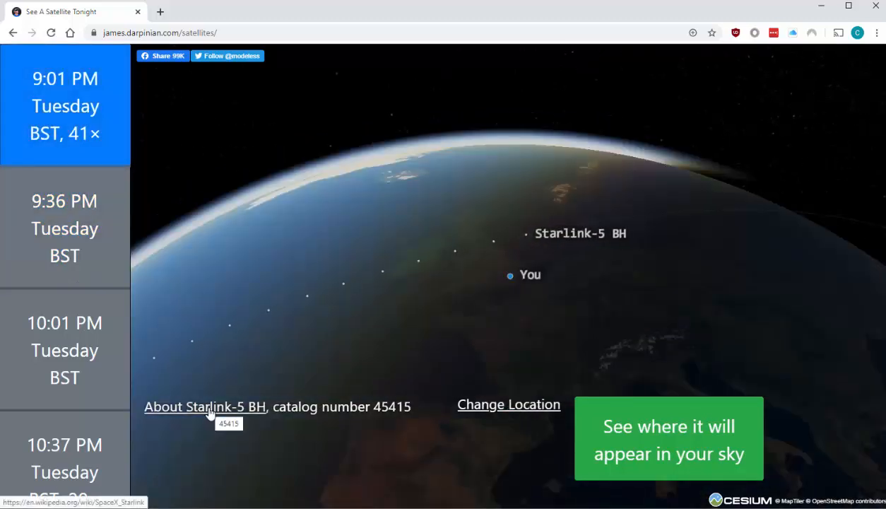
Select the 10:01 PM Tuesday TITAN 4B R/B pass and scroll to later passes.
click(205, 406)
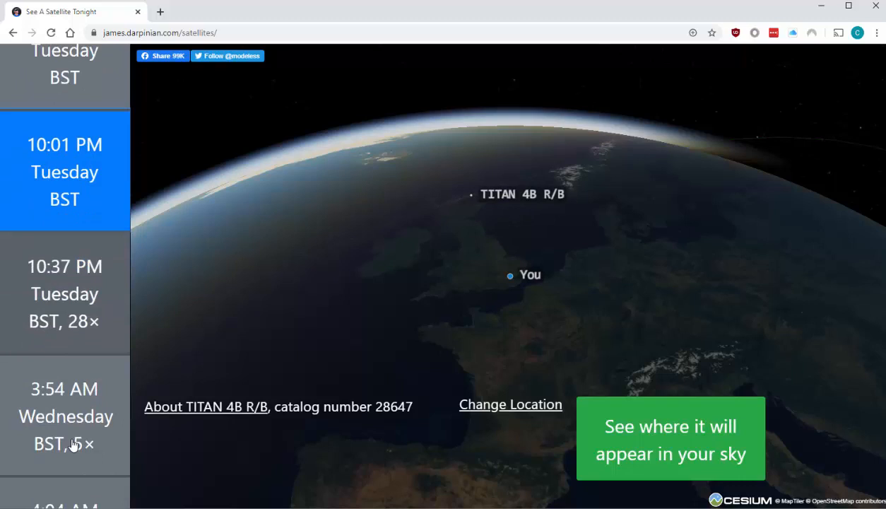
scroll(down, 3)
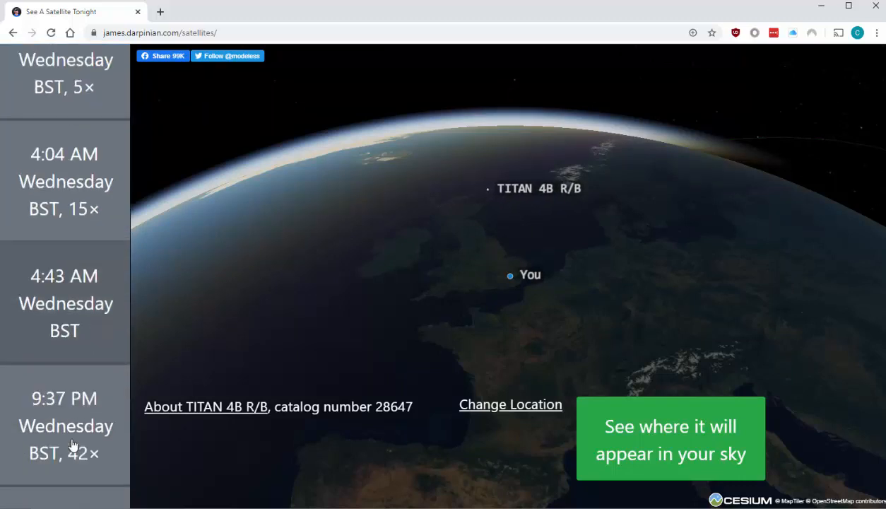